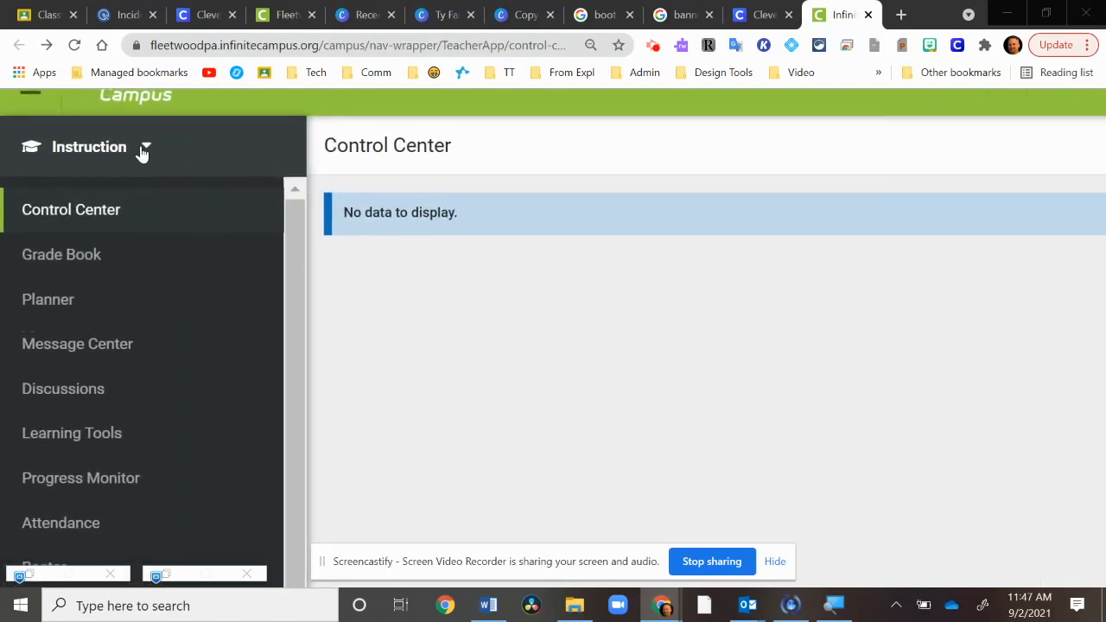
- Switch the application from Instruction to Campus Tools via the Applications menu
left_click(145, 147)
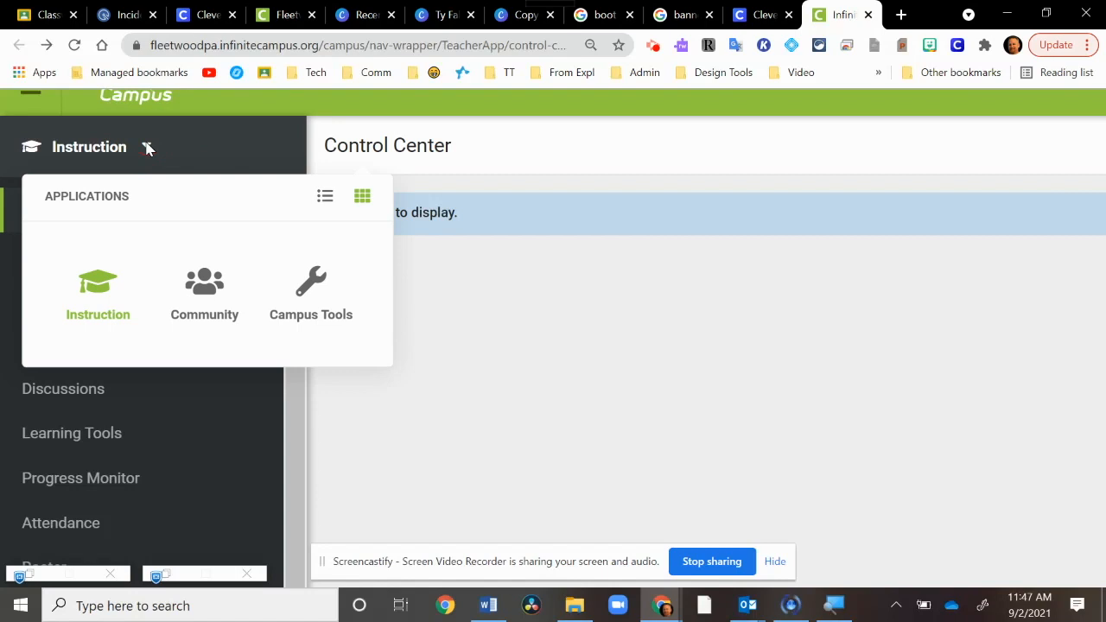
mouse_move(310, 294)
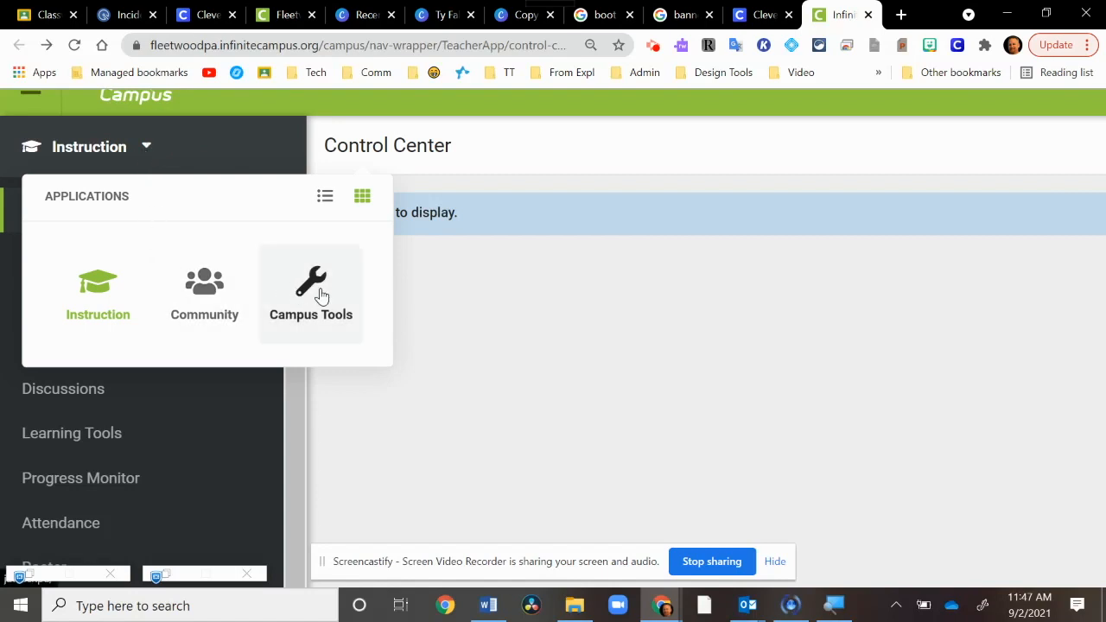
left_click(310, 294)
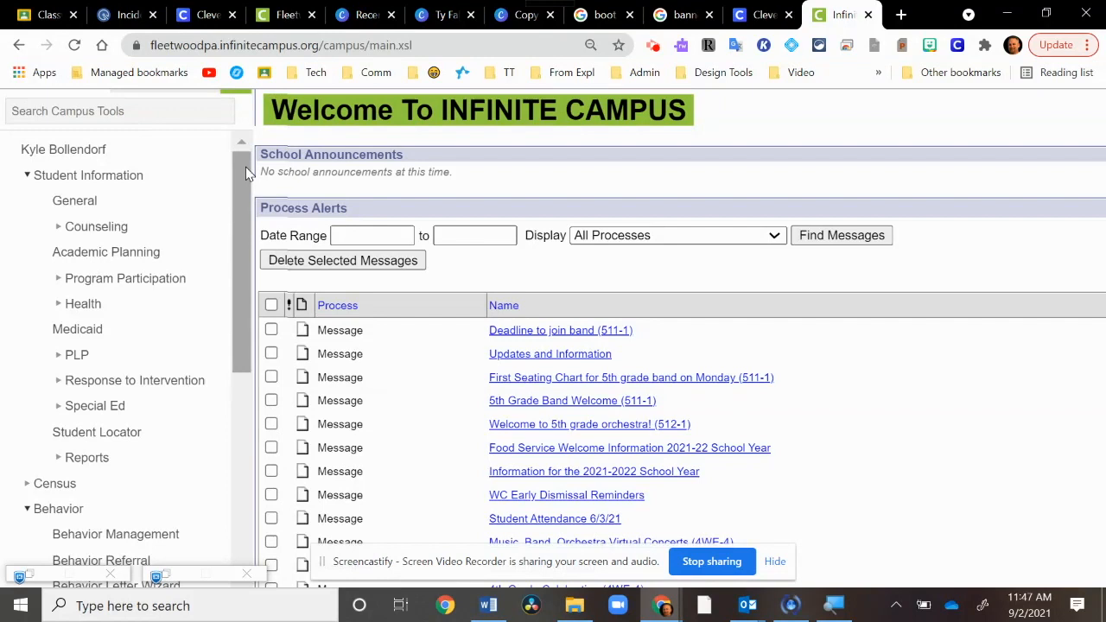
- Open Behavior > Behavior Referral from the Campus Tools index
scroll("down", 3)
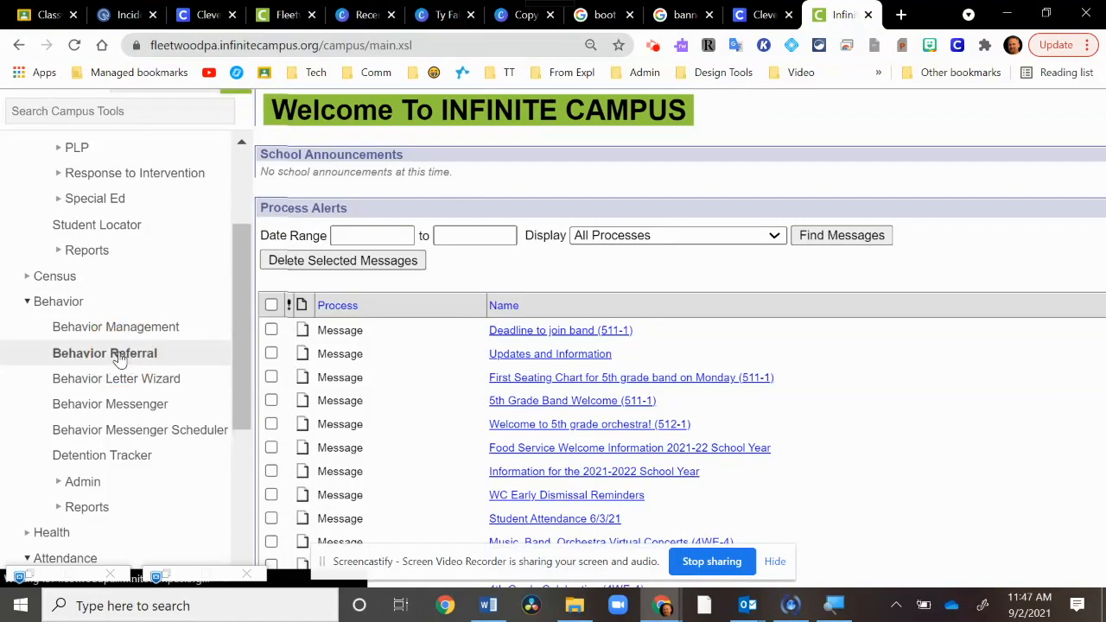
left_click(104, 352)
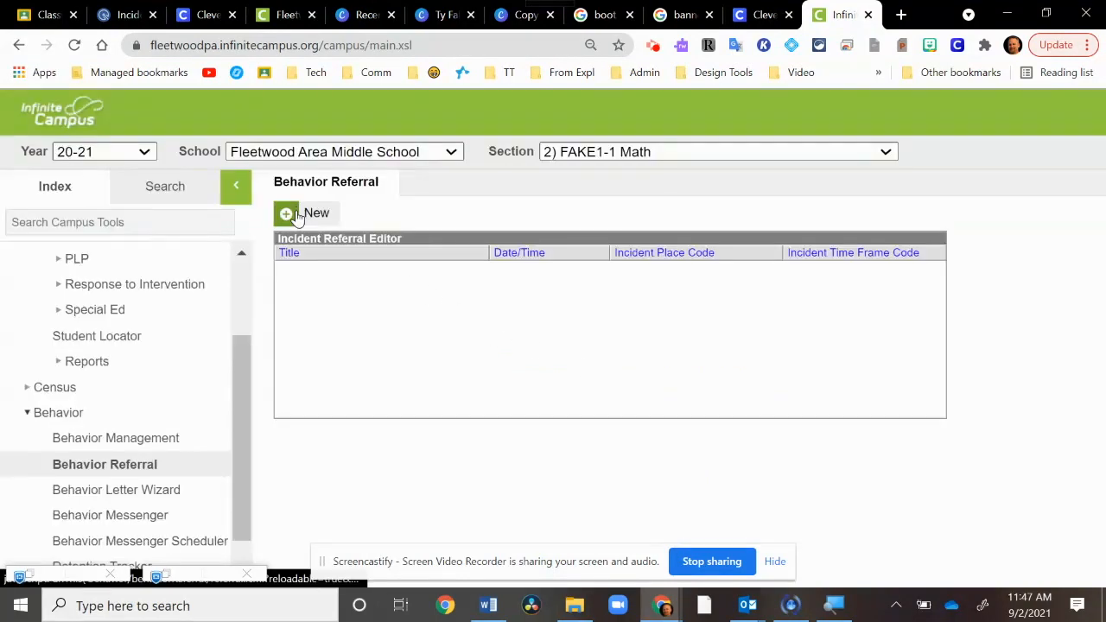
- Create a new behavior referral and scroll through its prefilled incident detail form
left_click(306, 212)
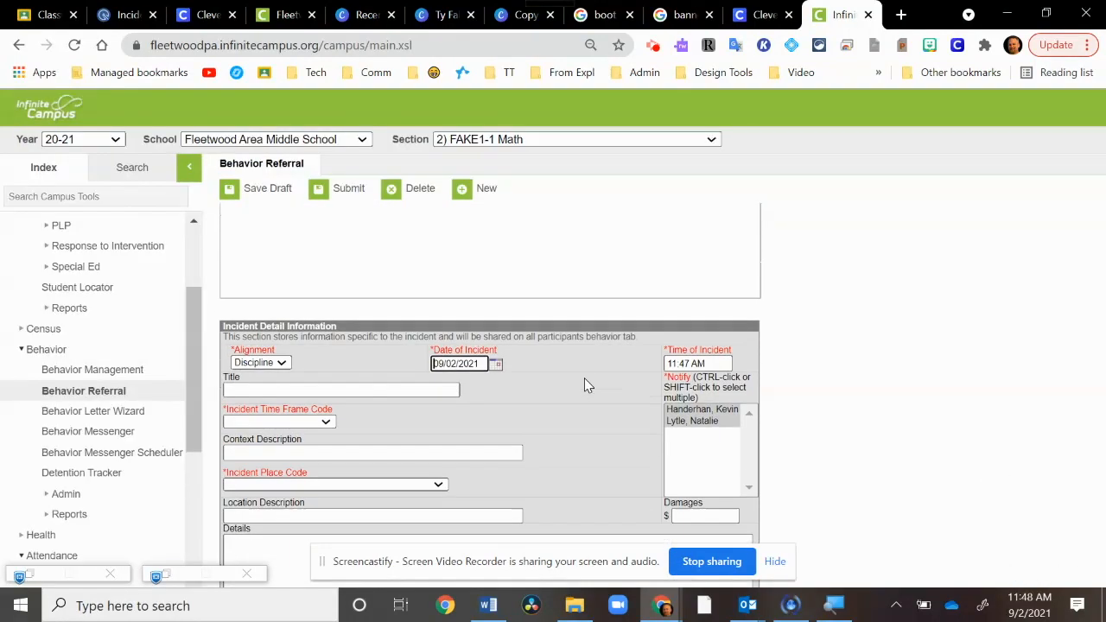
scroll("down", 3)
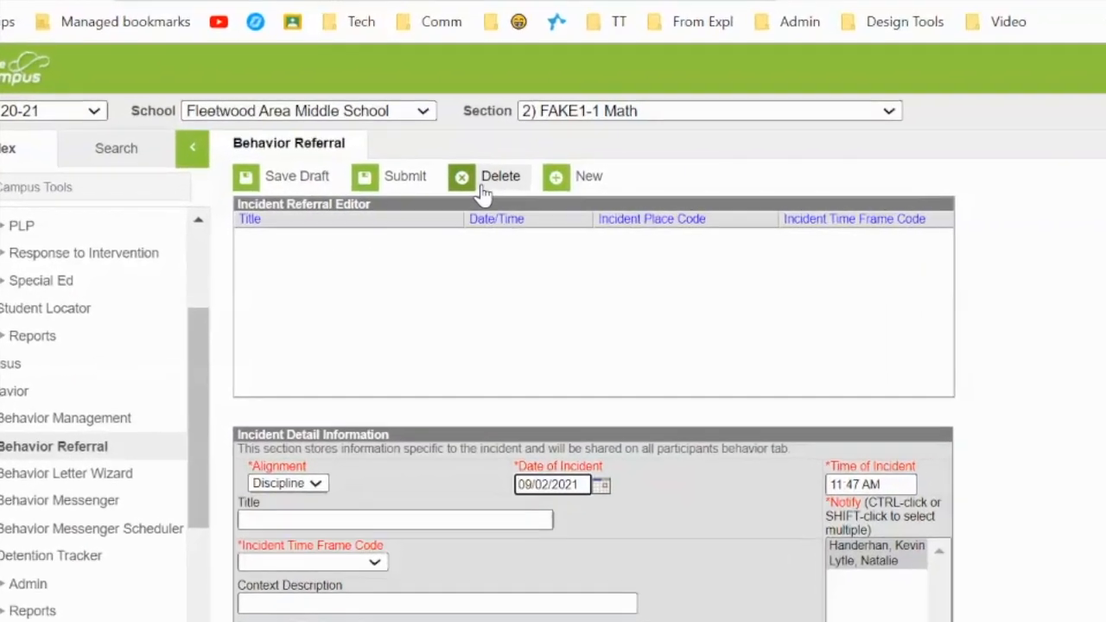
scroll("down", 3)
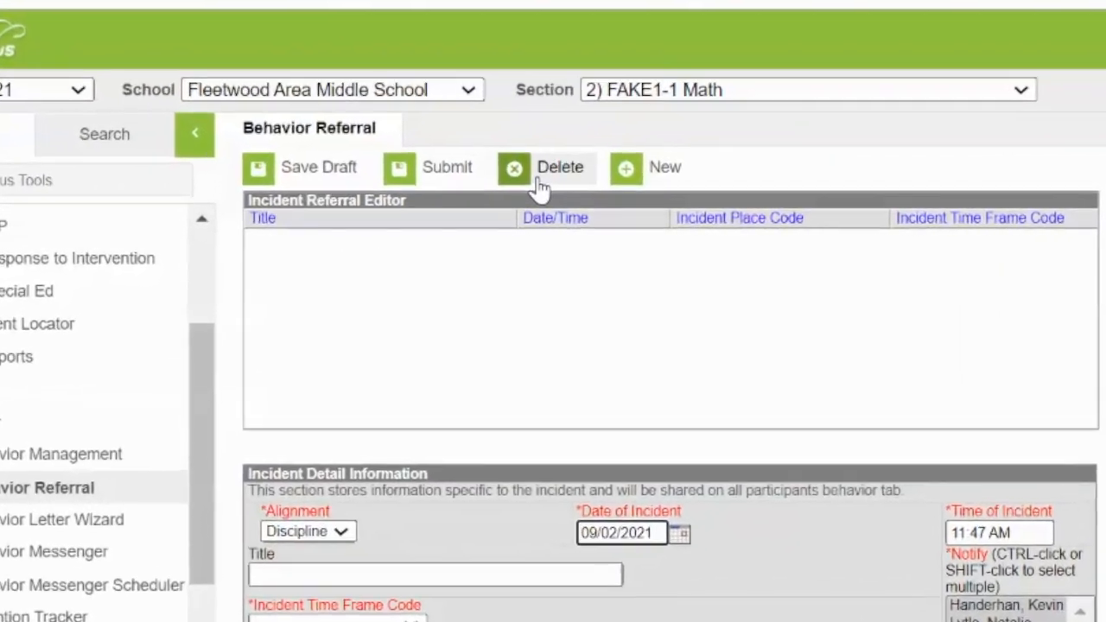